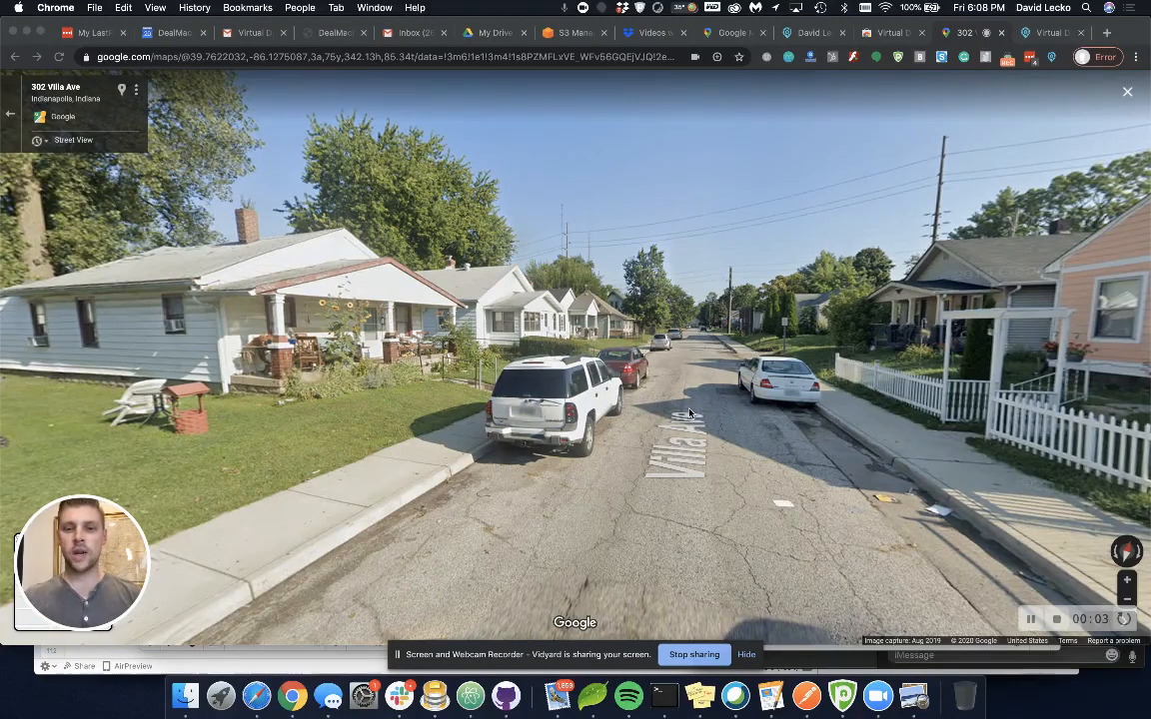
pyautogui.click(689, 405)
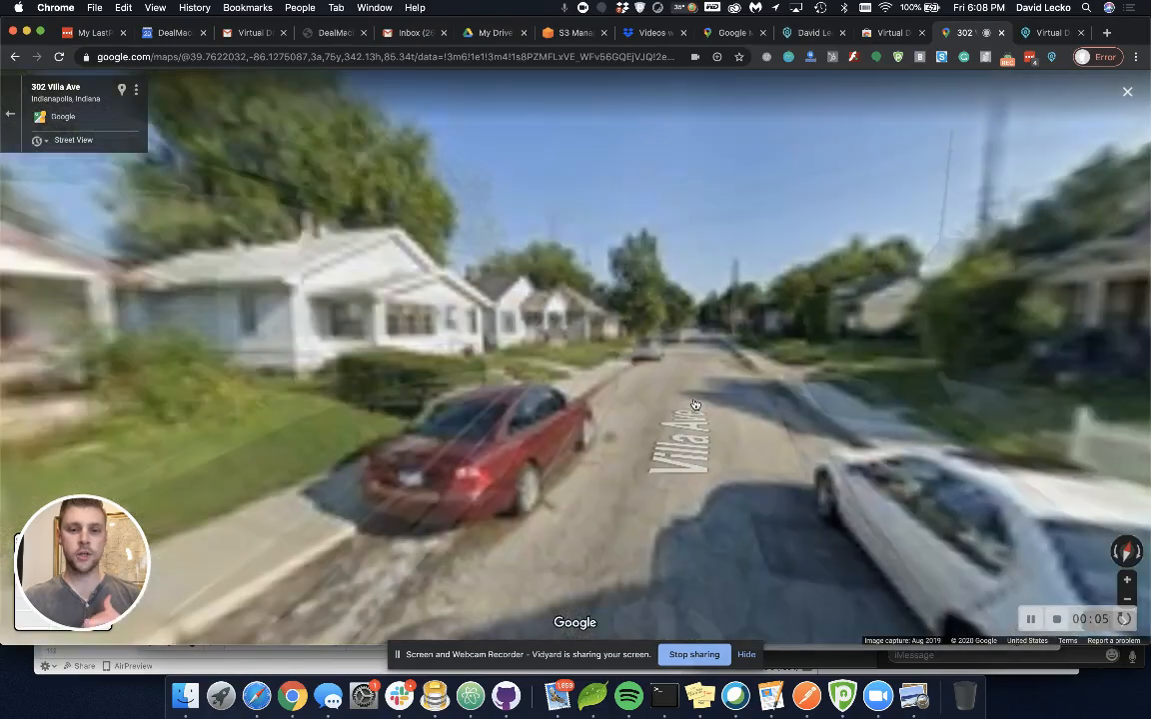
pyautogui.click(695, 405)
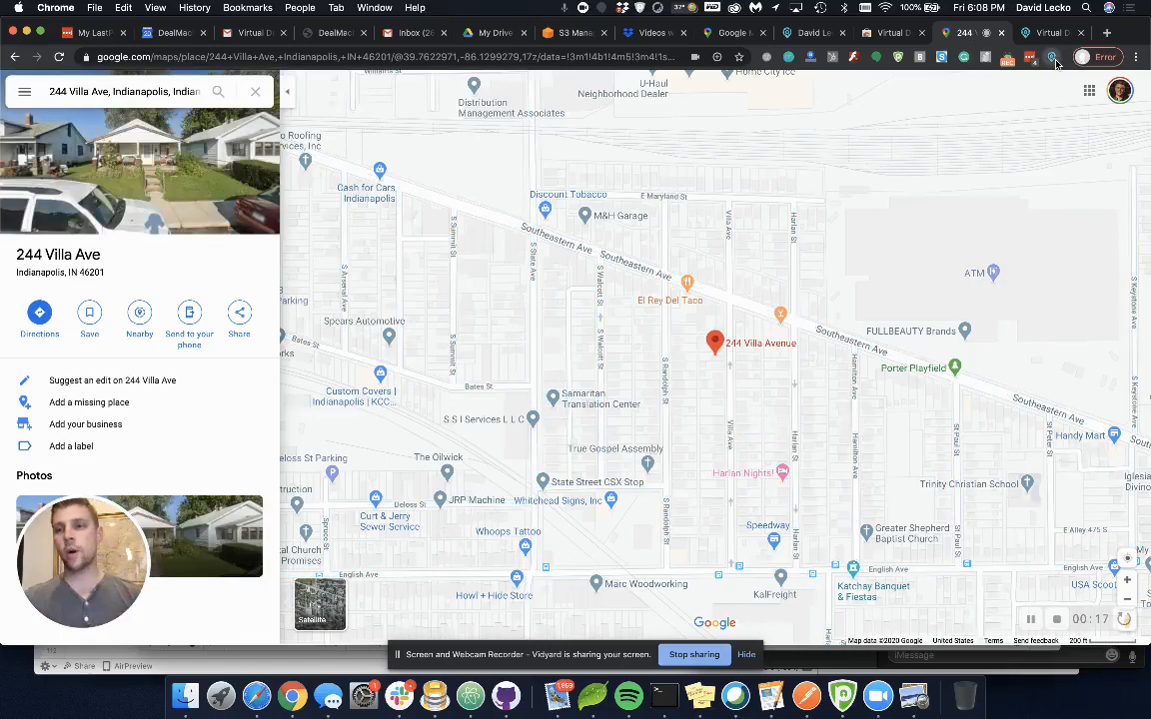
pyautogui.click(1050, 57)
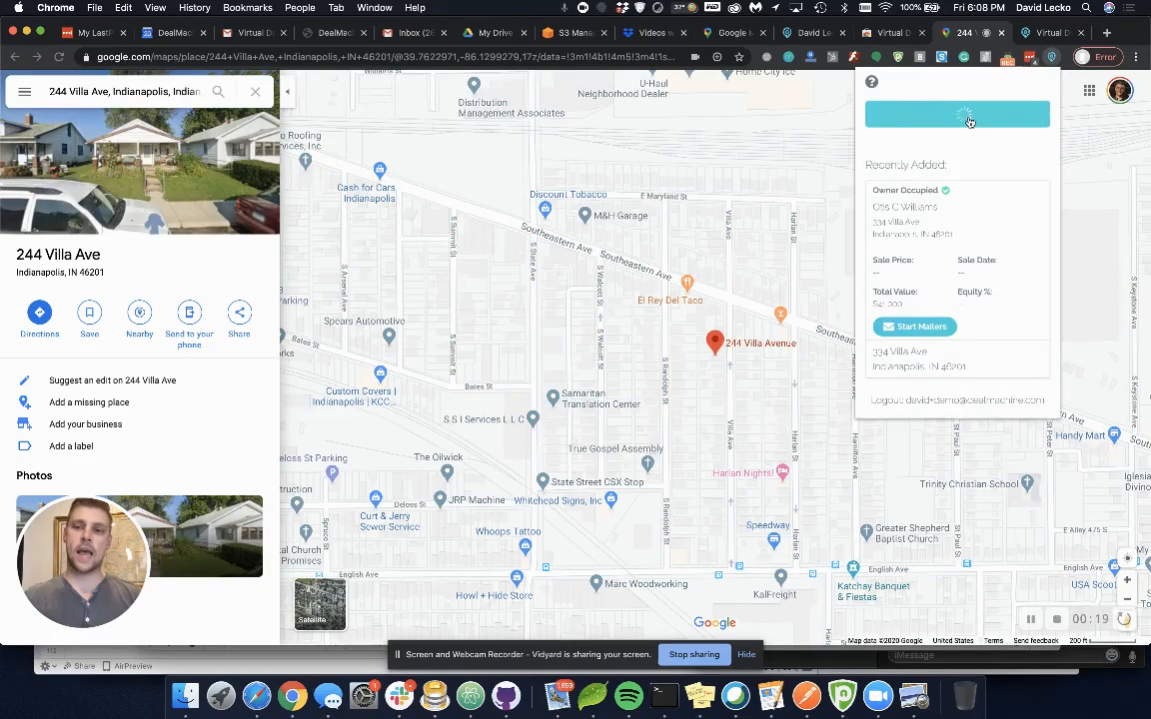
pyautogui.click(956, 114)
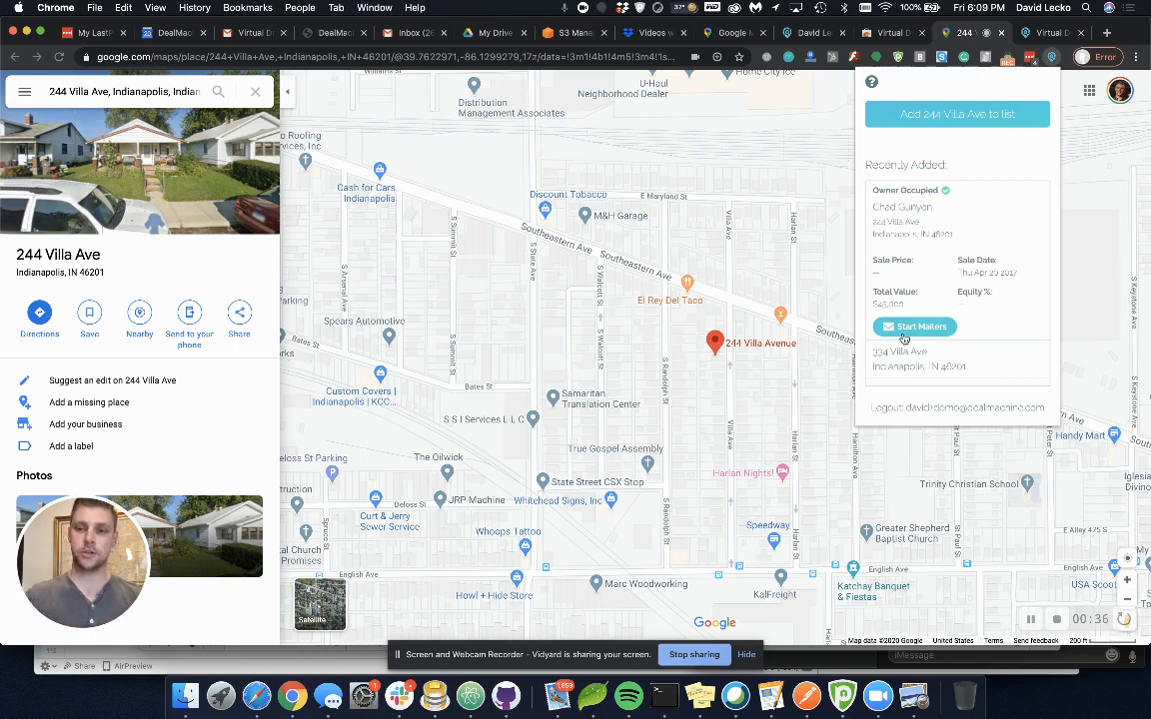
pyautogui.click(915, 327)
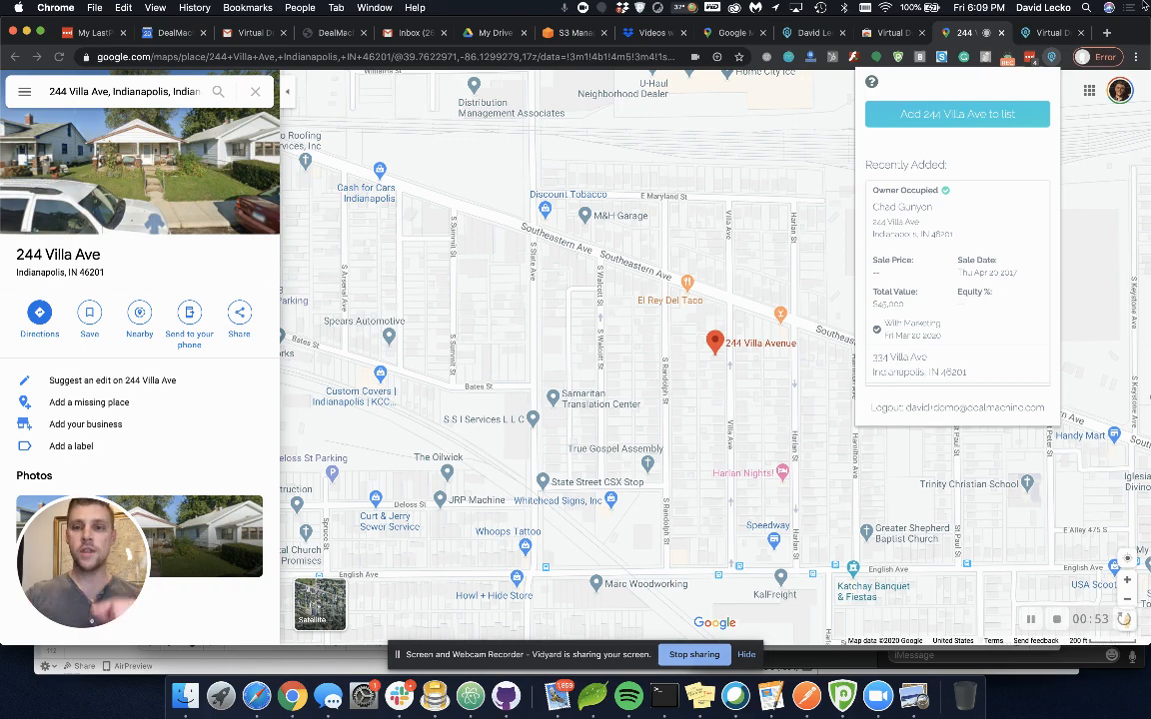
pyautogui.click(1047, 33)
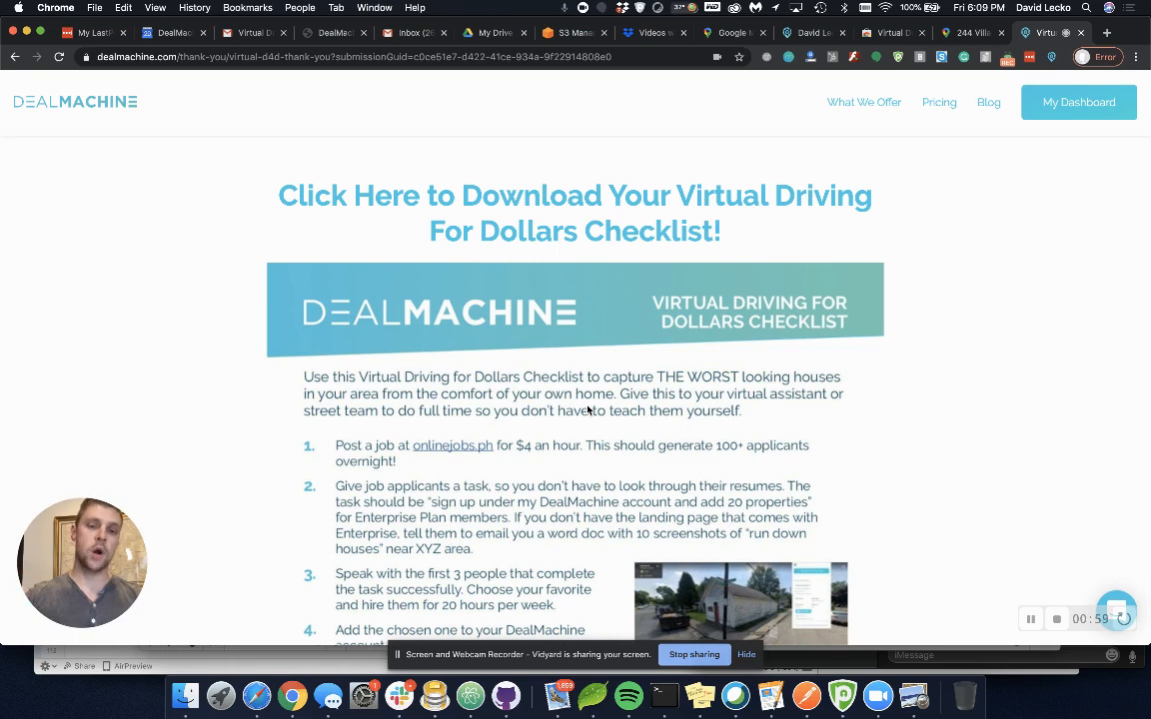
pyautogui.scroll(-3)
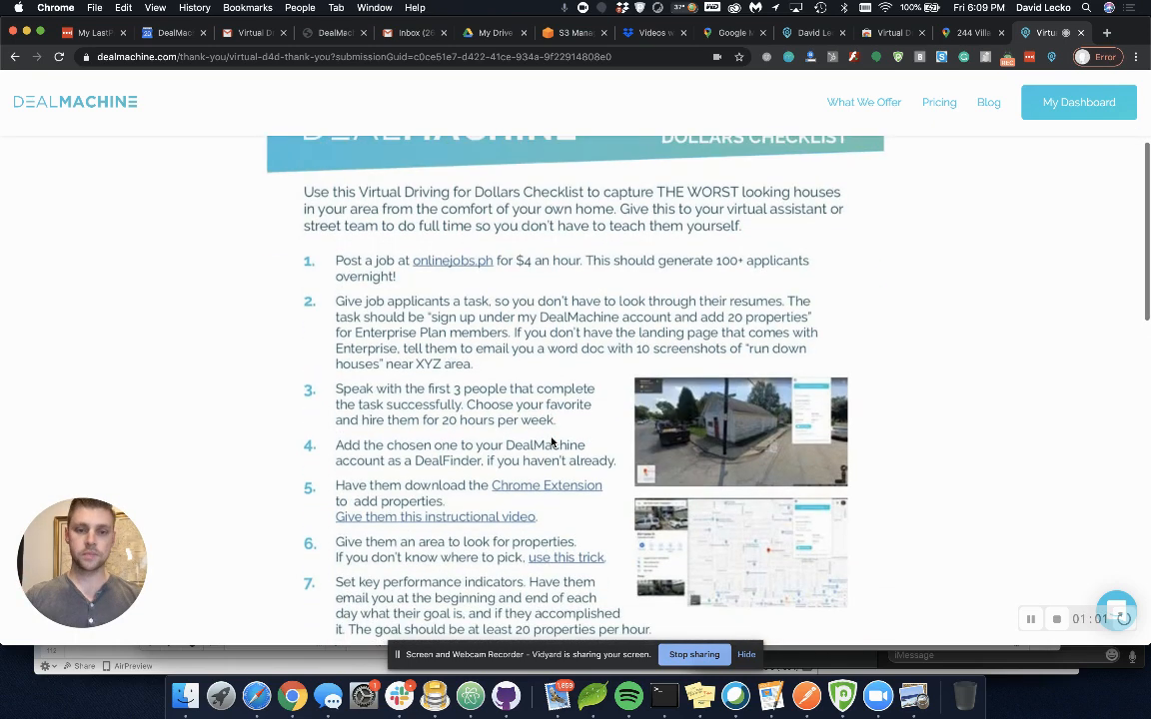